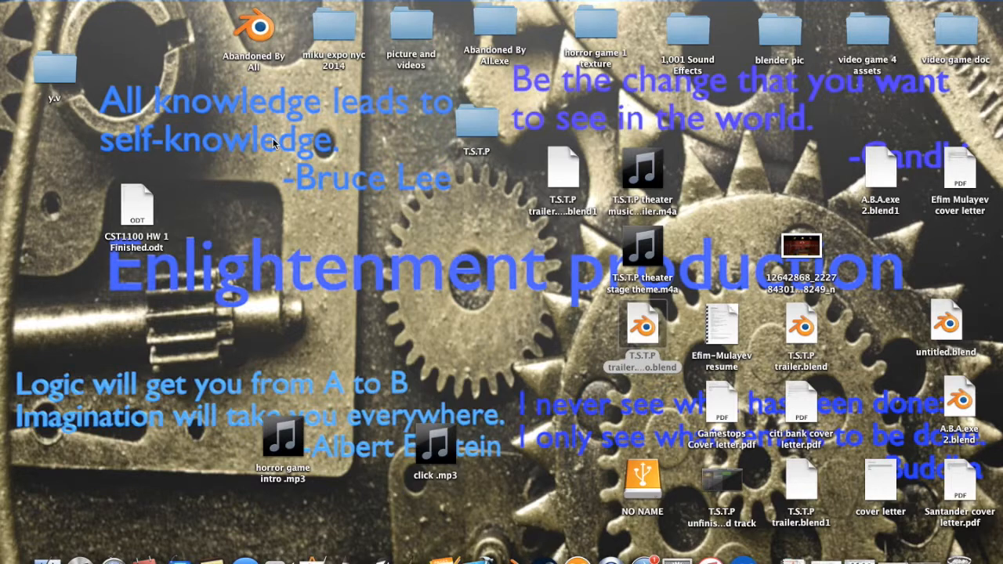
pyautogui.moveTo(604, 176)
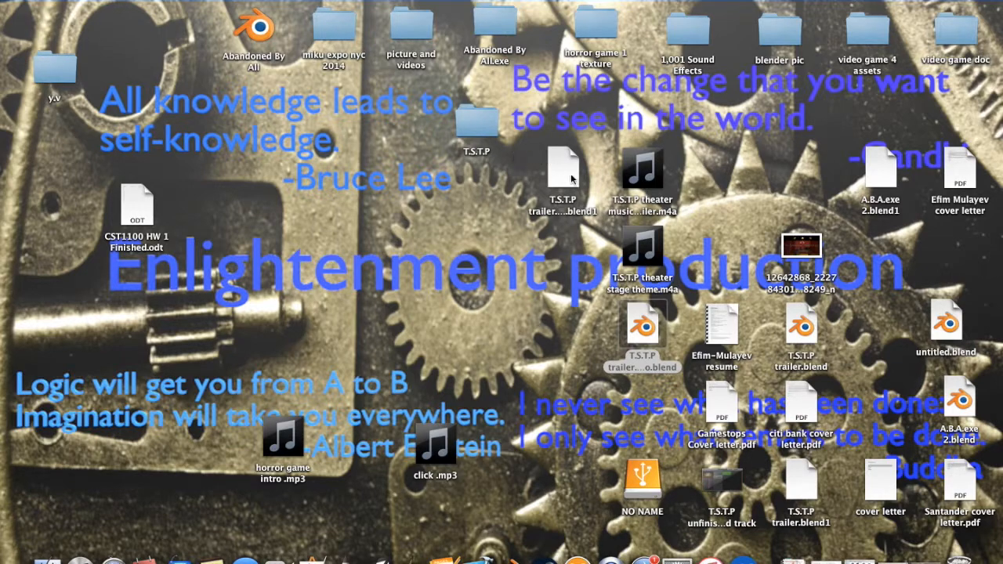
pyautogui.moveTo(556, 320)
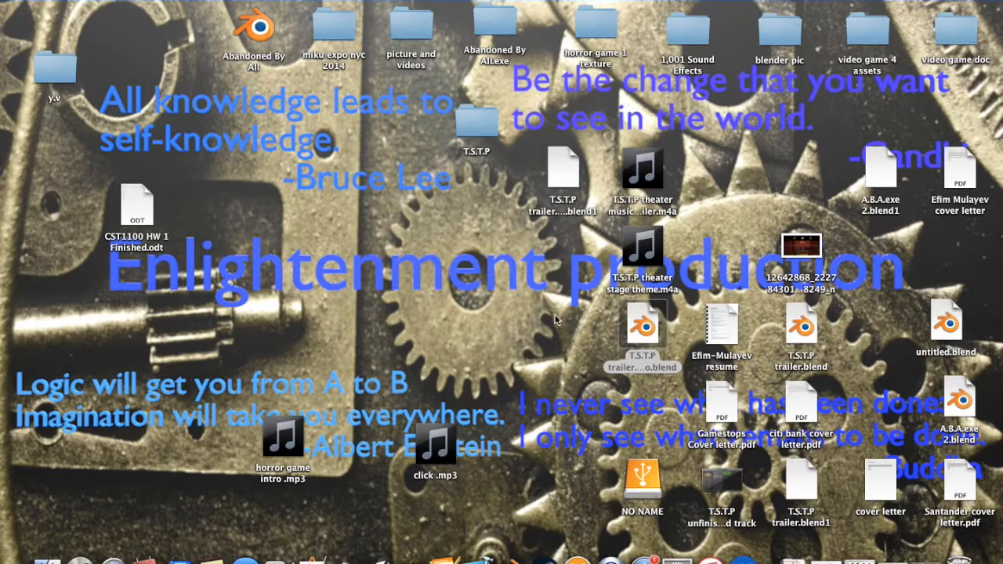
pyautogui.moveTo(482, 279)
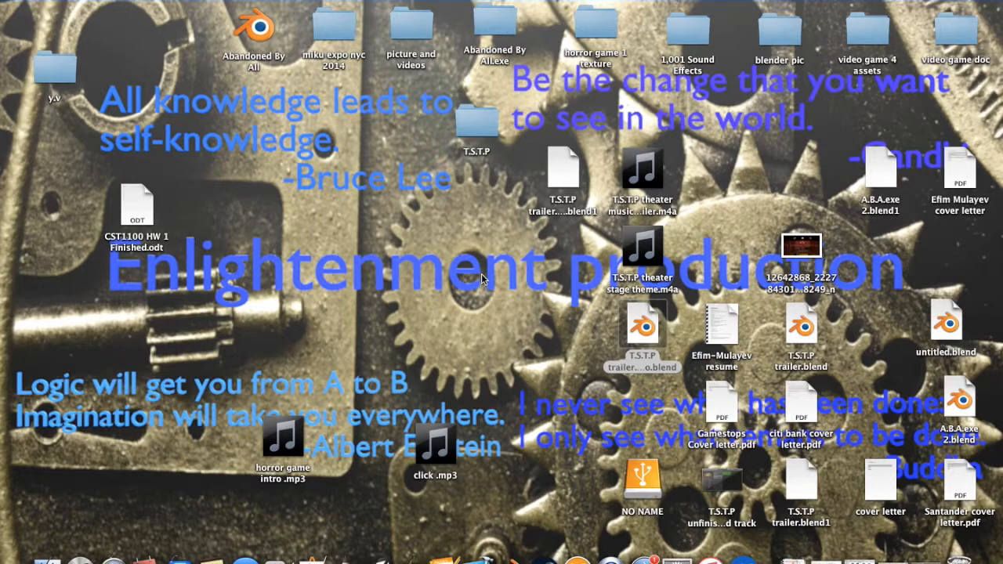
pyautogui.moveTo(870, 501)
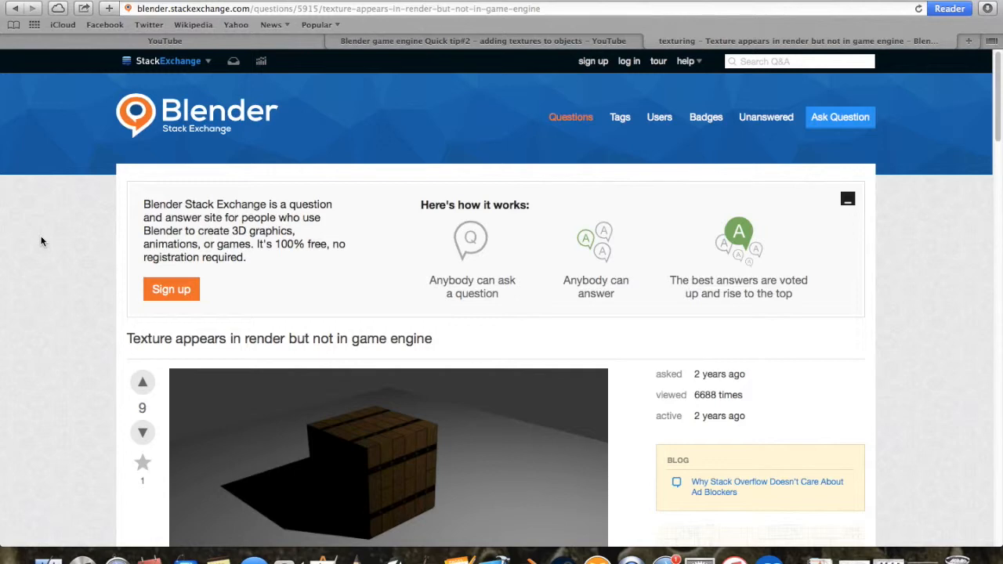
pyautogui.moveTo(70, 241)
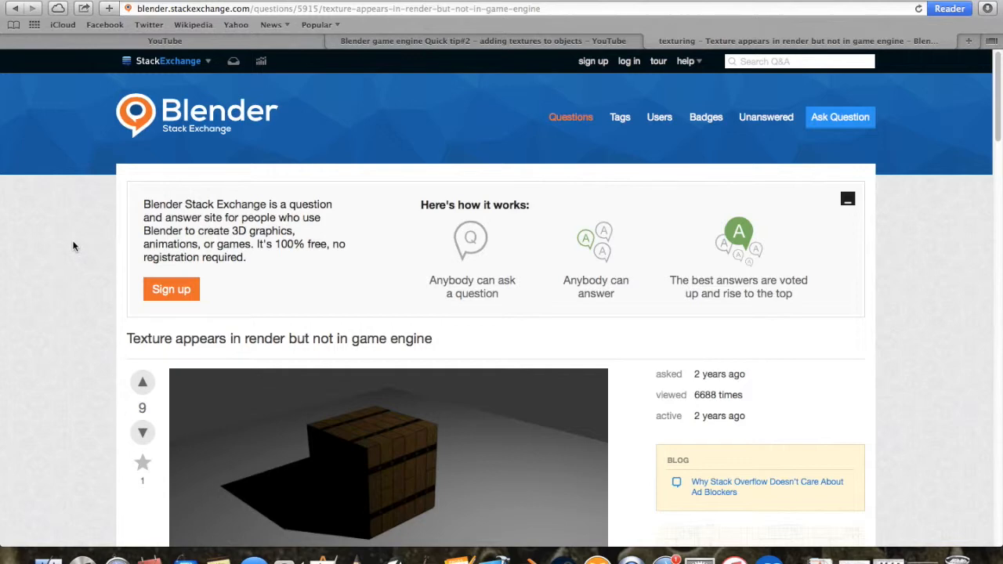
# Step: Scroll the tool shelf to the UVs section and start unwrapping the selected cube mesh
pyautogui.scroll(-3)
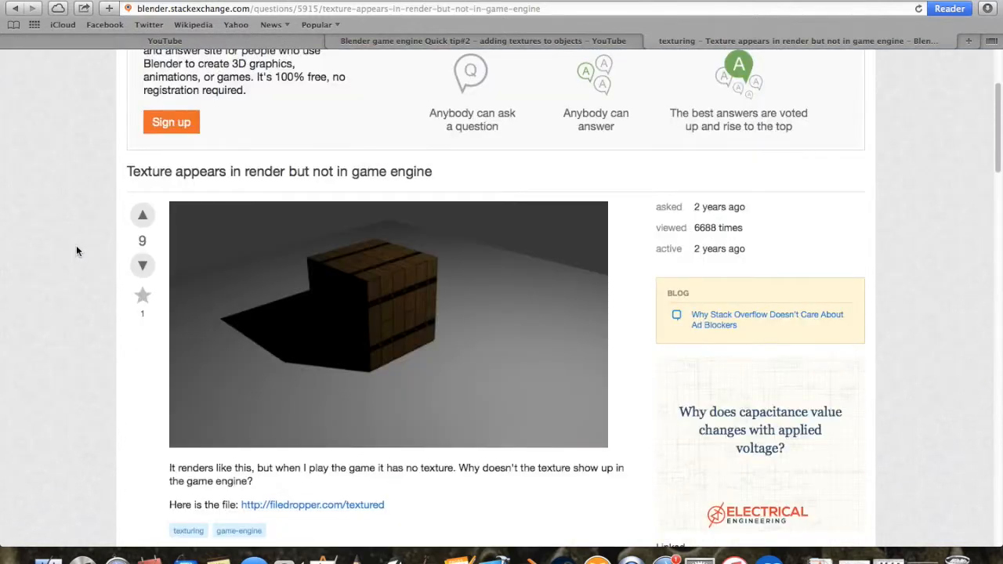
pyautogui.scroll(-3)
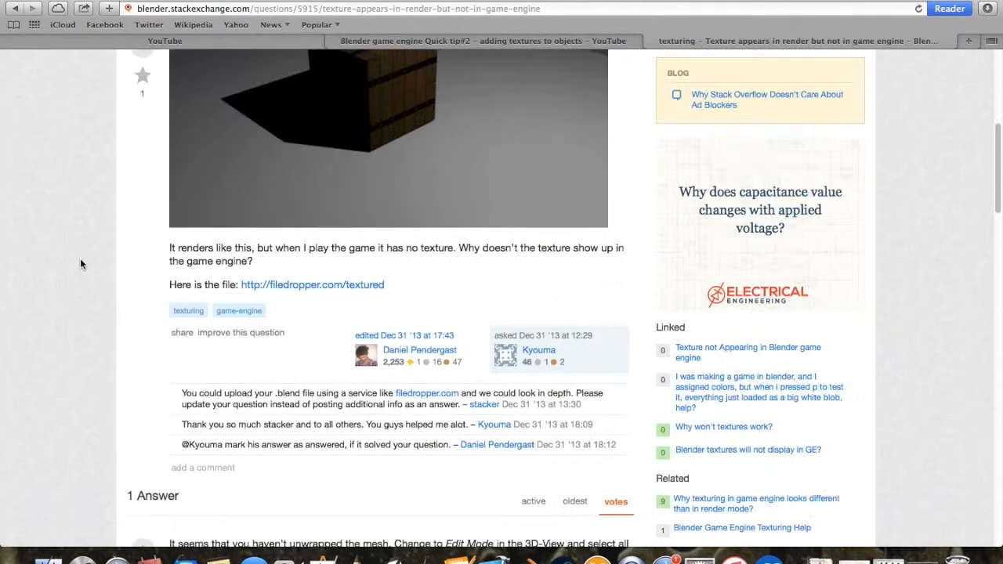
pyautogui.scroll(-3)
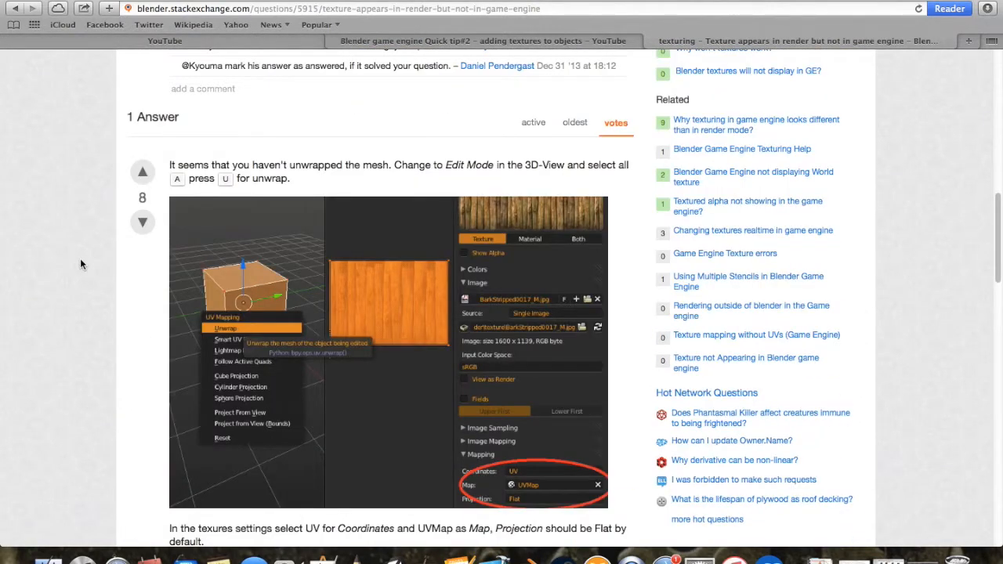
pyautogui.scroll(-3)
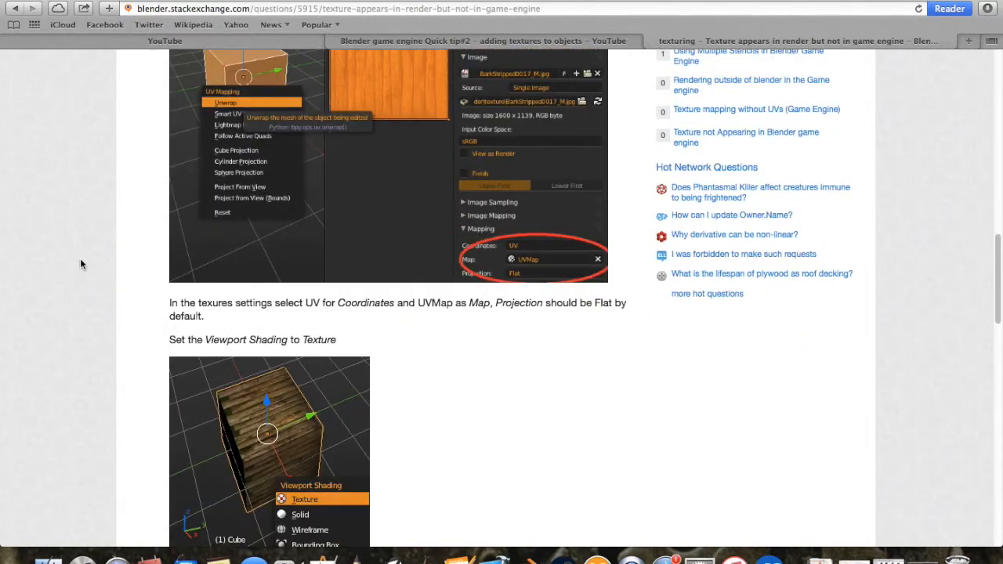
pyautogui.scroll(-3)
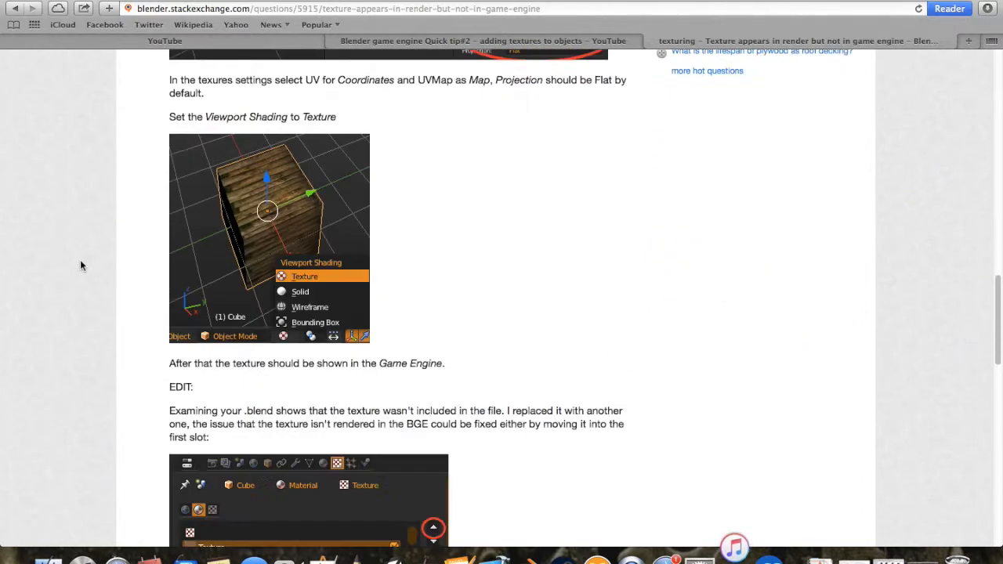
pyautogui.scroll(-3)
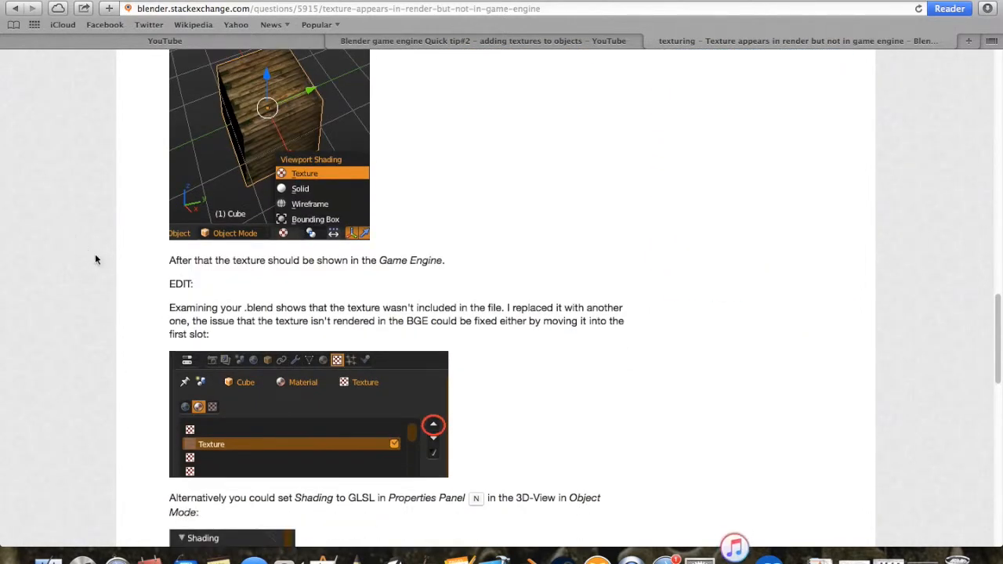
pyautogui.scroll(-3)
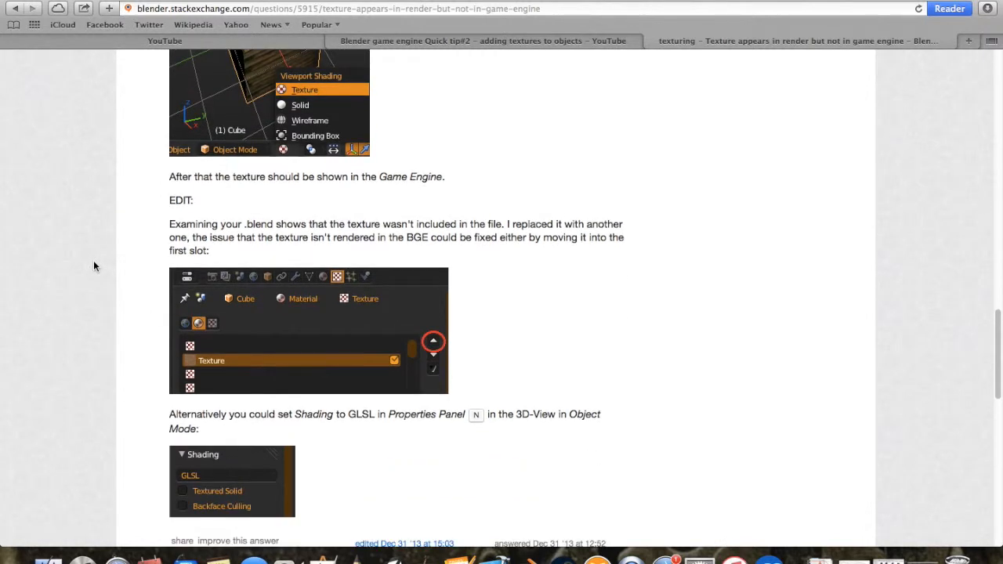
pyautogui.moveTo(219, 329)
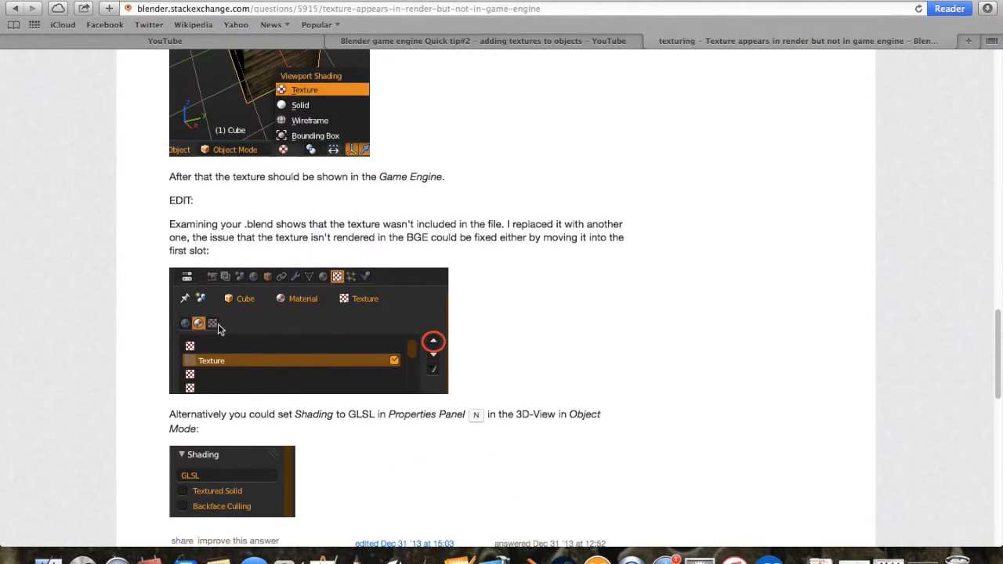
pyautogui.moveTo(132, 310)
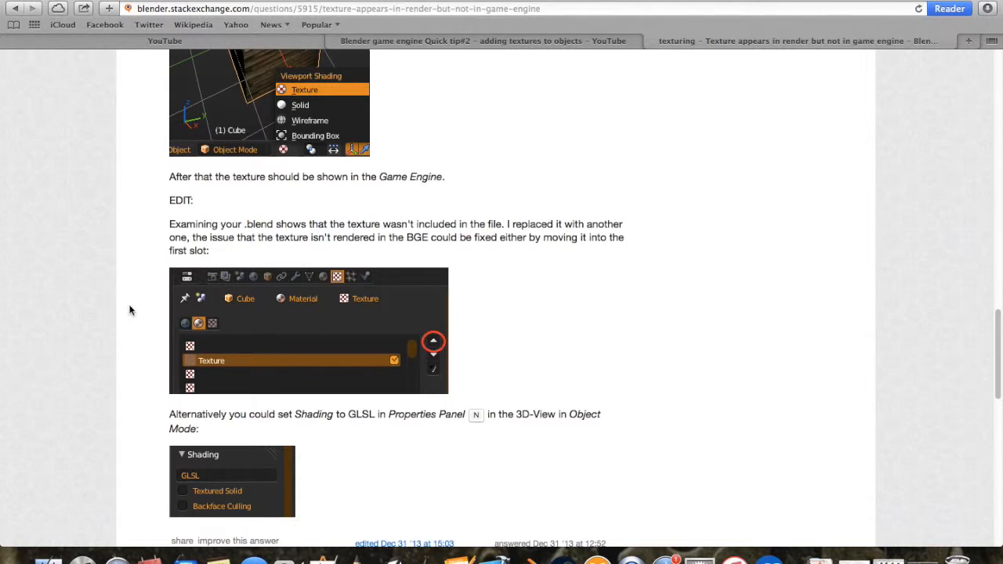
pyautogui.moveTo(75, 279)
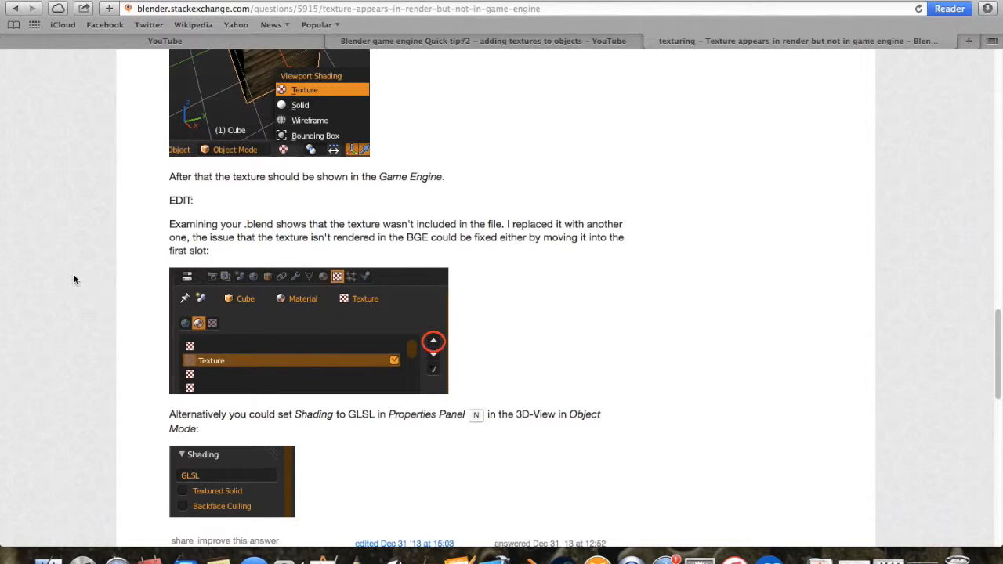
pyautogui.scroll(-3)
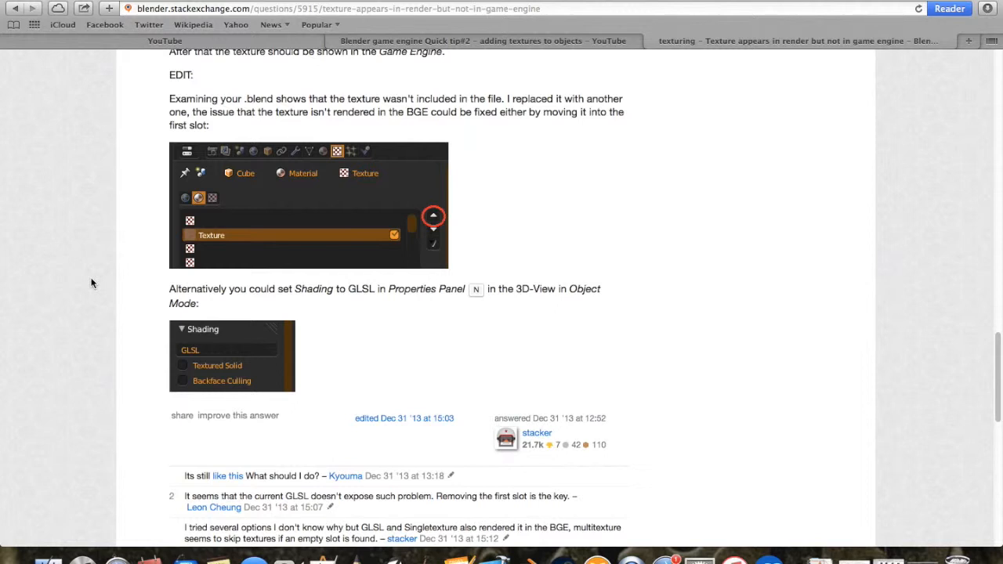
pyautogui.moveTo(106, 219)
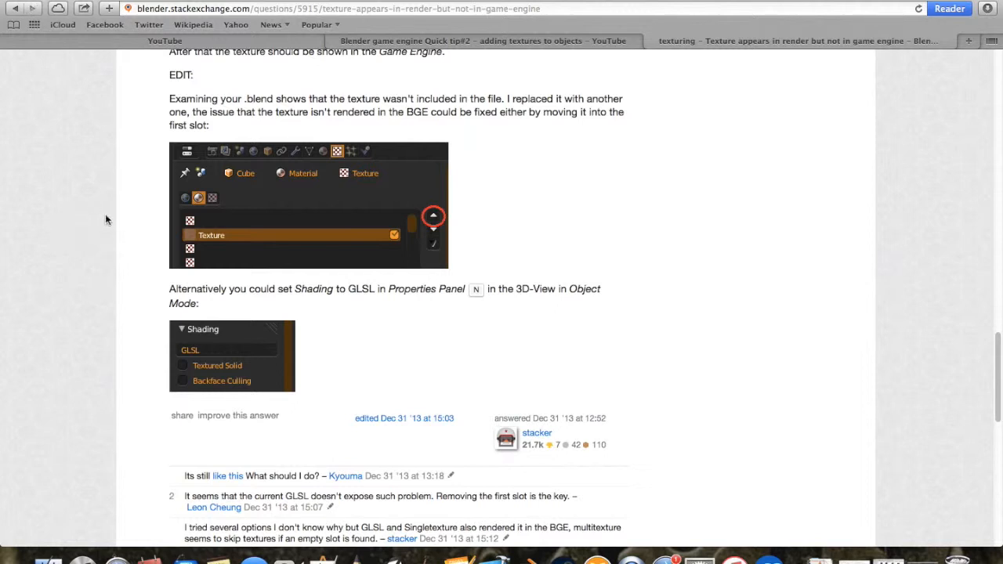
pyautogui.scroll(-3)
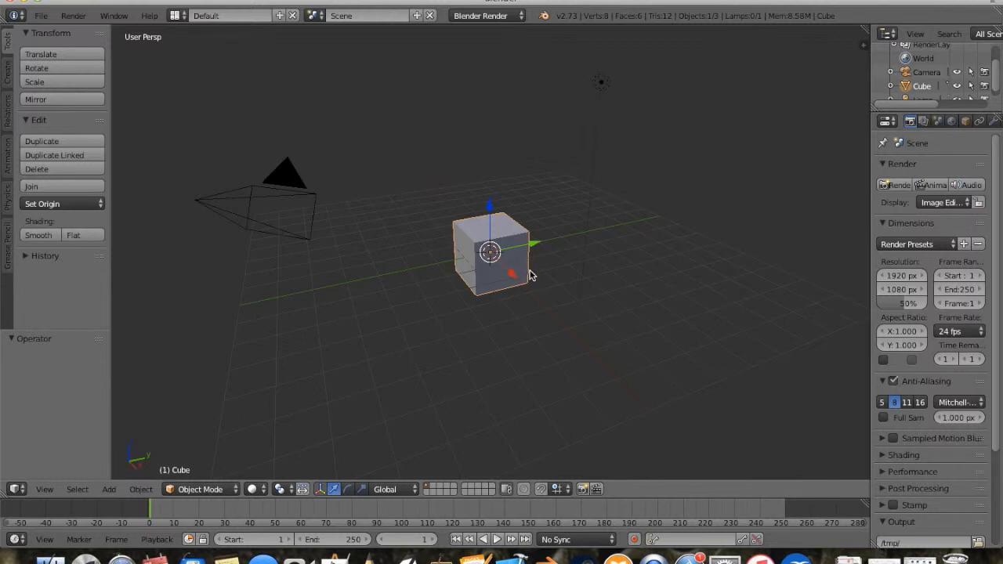
pyautogui.moveTo(865, 106)
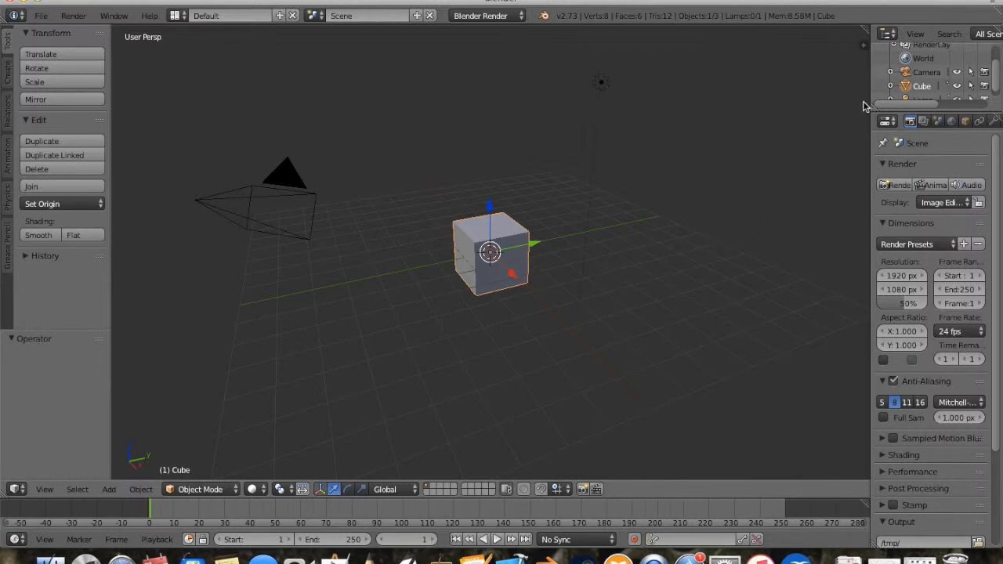
pyautogui.moveTo(555, 269)
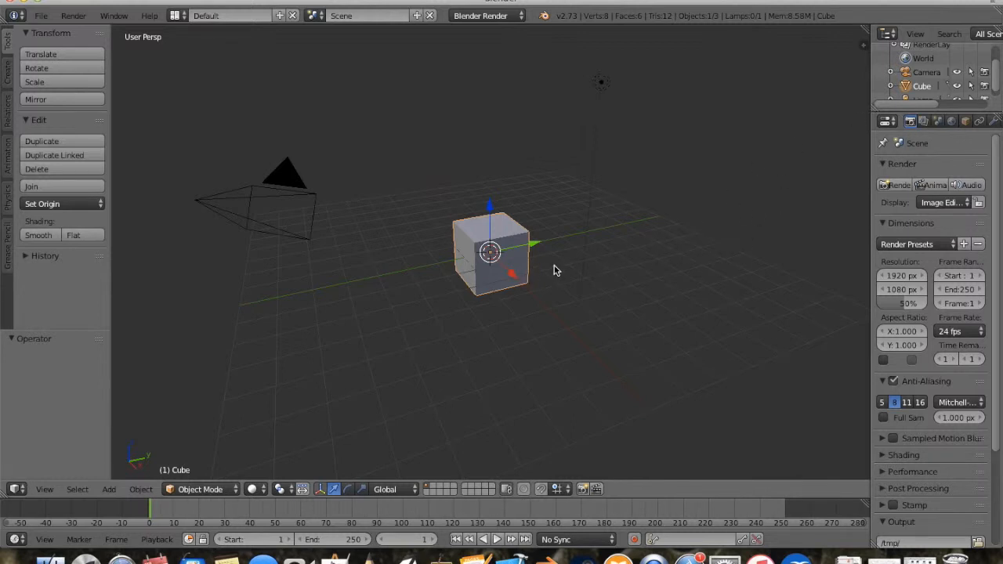
pyautogui.moveTo(558, 192)
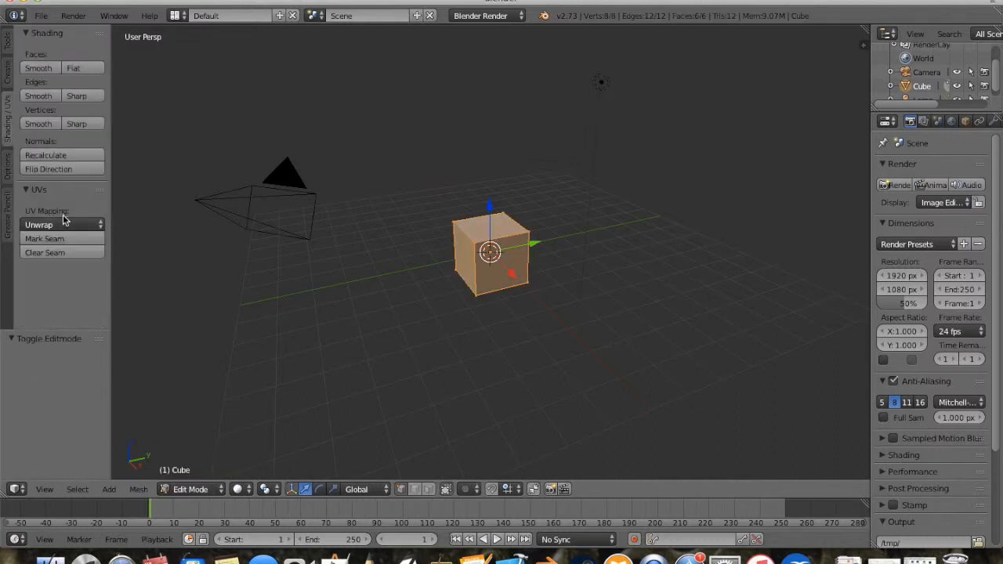
pyautogui.click(43, 238)
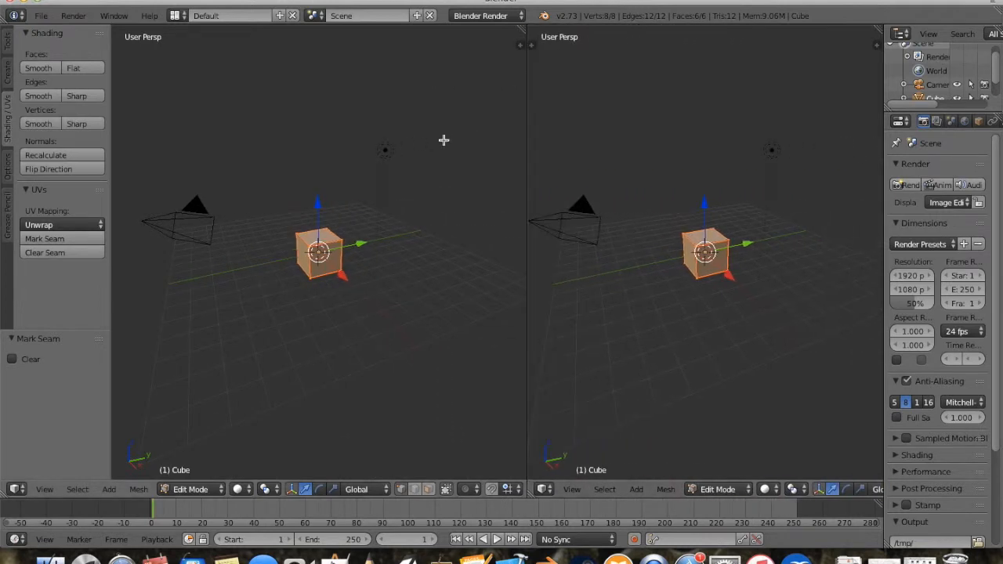
# Step: Load the Spectacular Theatre stage image from the Desktop folder into the image editor
pyautogui.click(542, 489)
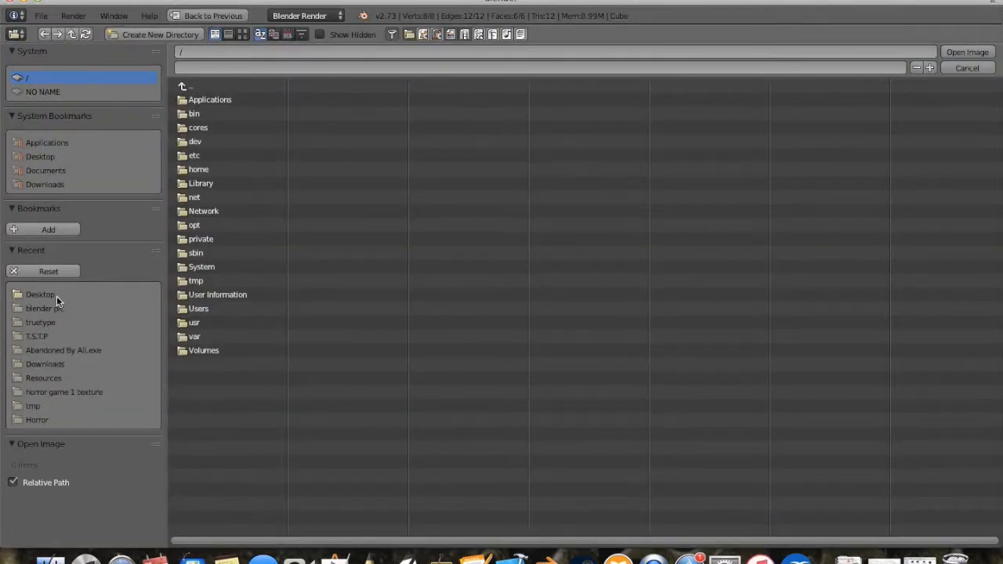
pyautogui.click(41, 295)
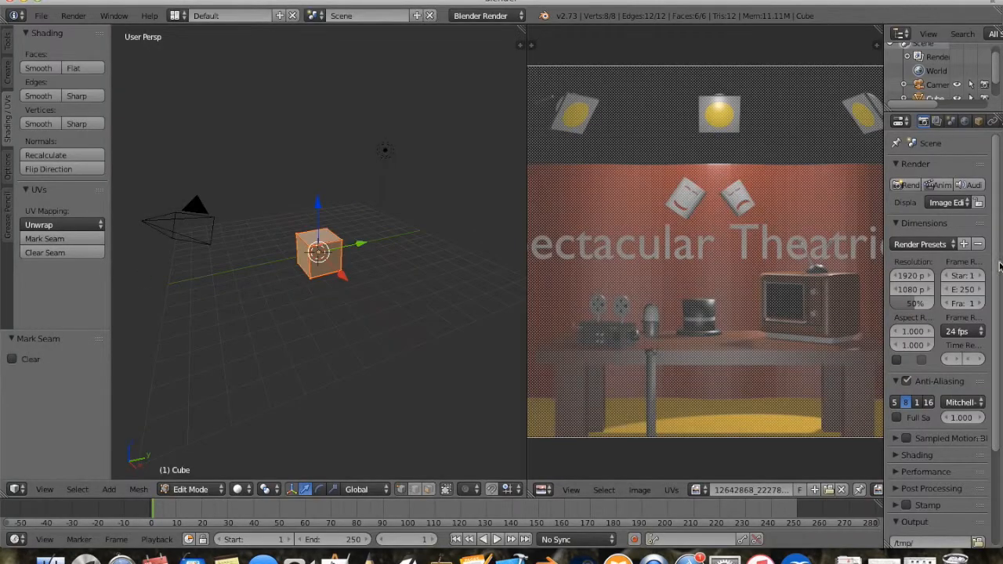
pyautogui.moveTo(880, 66)
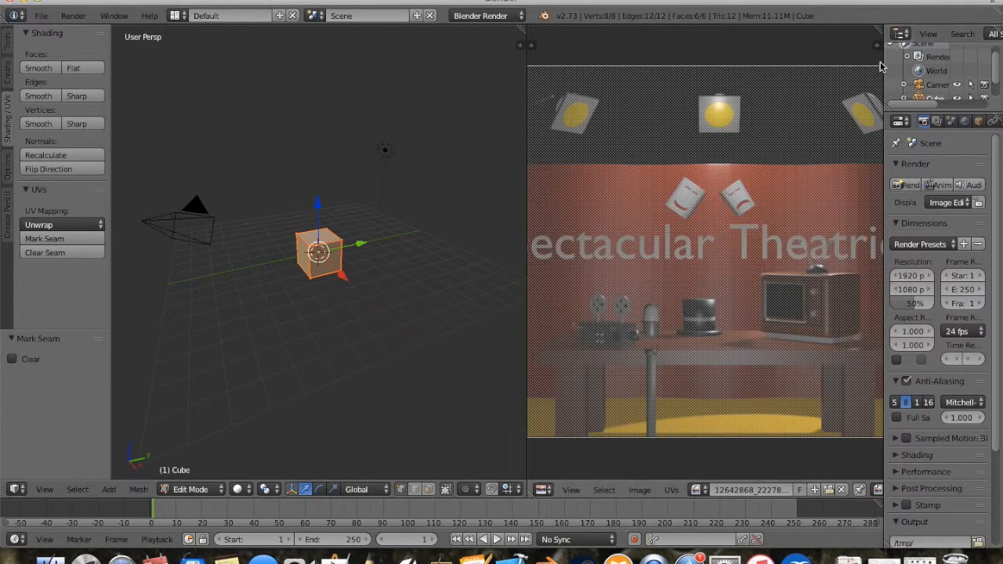
pyautogui.moveTo(884, 62)
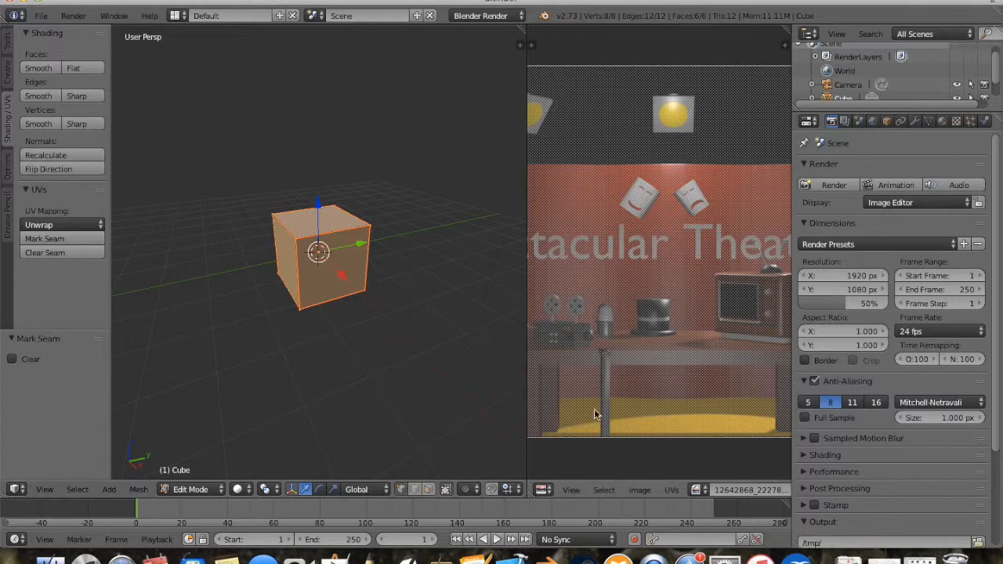
pyautogui.click(63, 226)
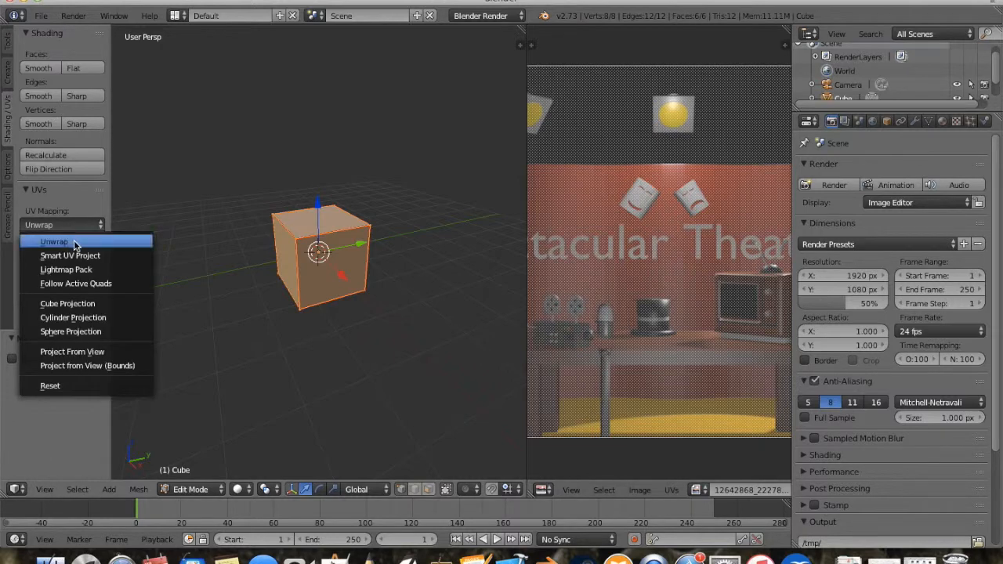
# Step: Unwrap the cube's faces so the UV layout overlays the theatre picture
pyautogui.click(54, 241)
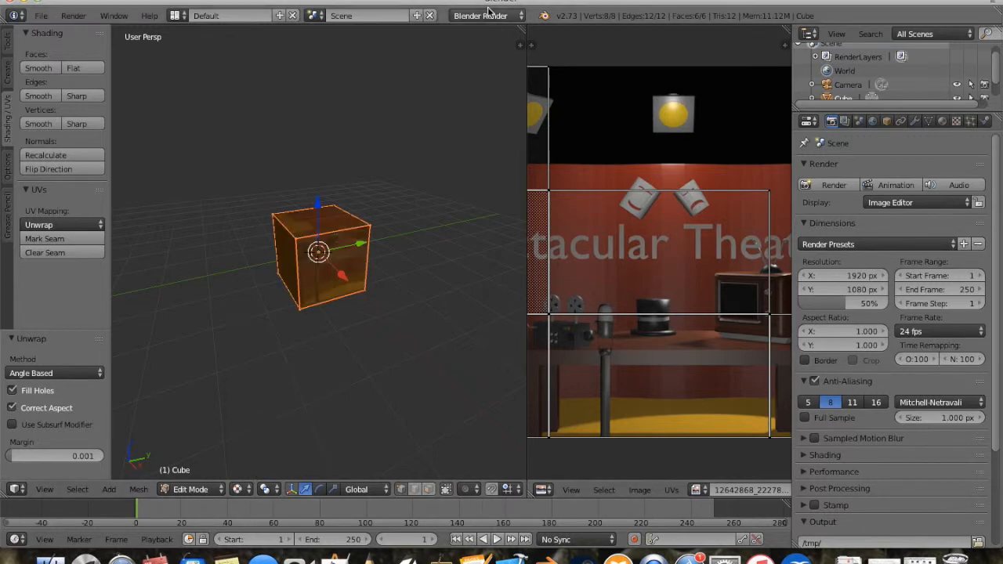
pyautogui.click(481, 16)
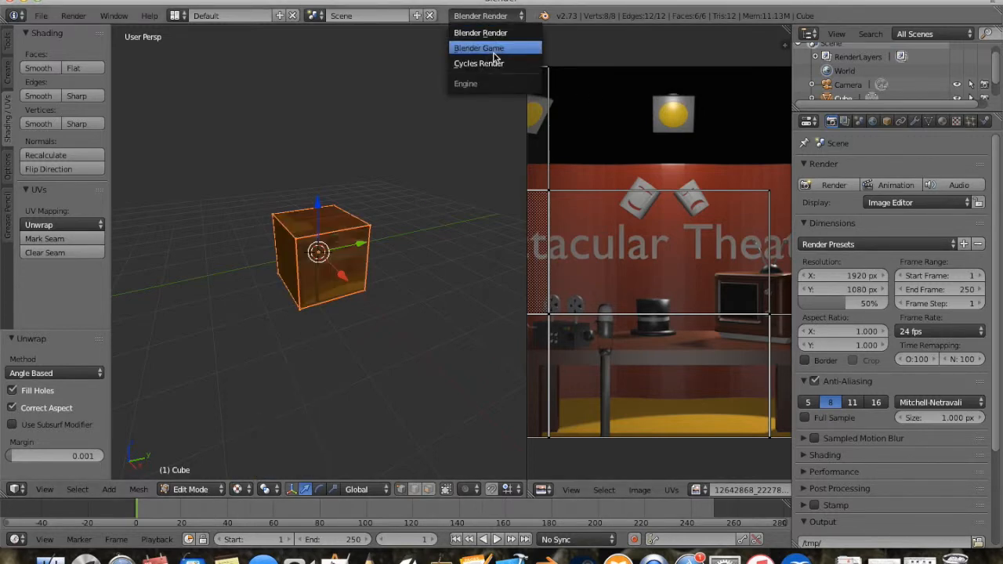
# Step: Switch the render engine to Blender Game, return the cube to Object Mode and test-play it
pyautogui.click(478, 47)
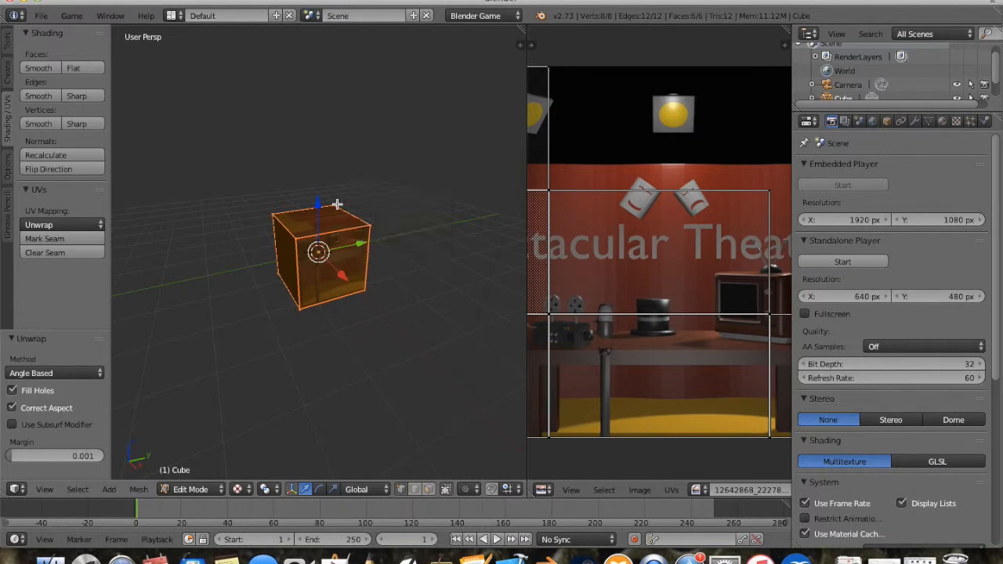
pyautogui.click(190, 489)
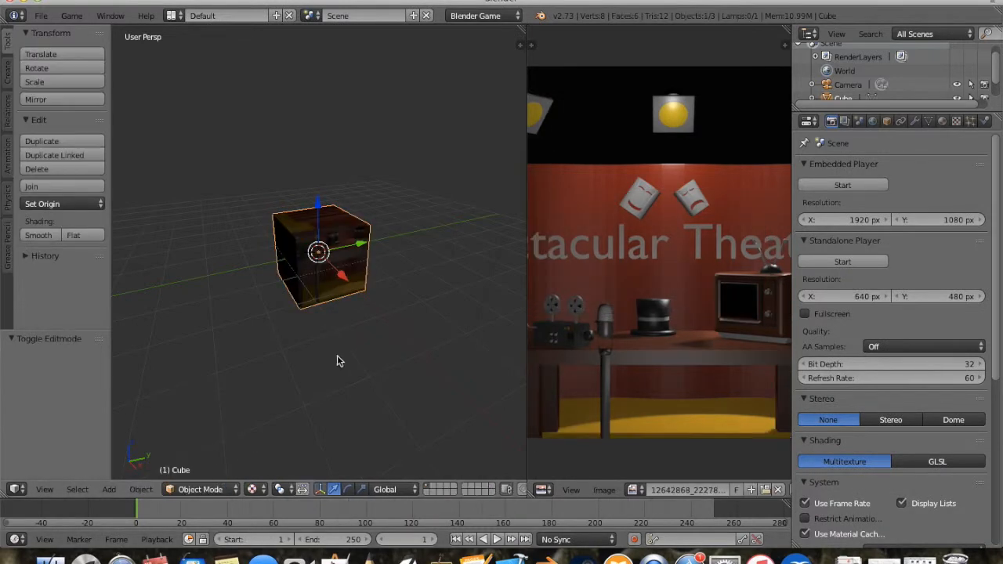
pyautogui.moveTo(462, 270)
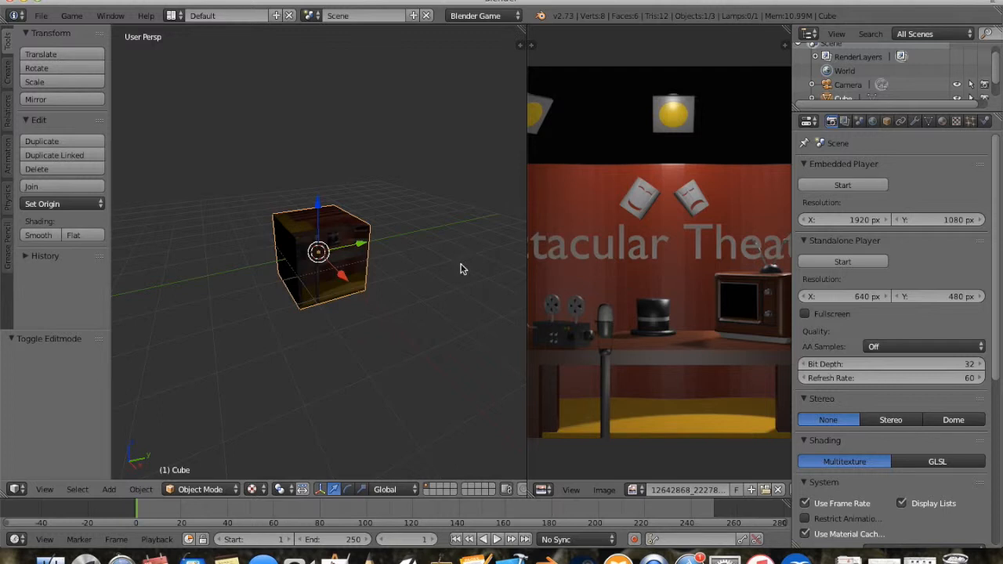
pyautogui.moveTo(489, 236)
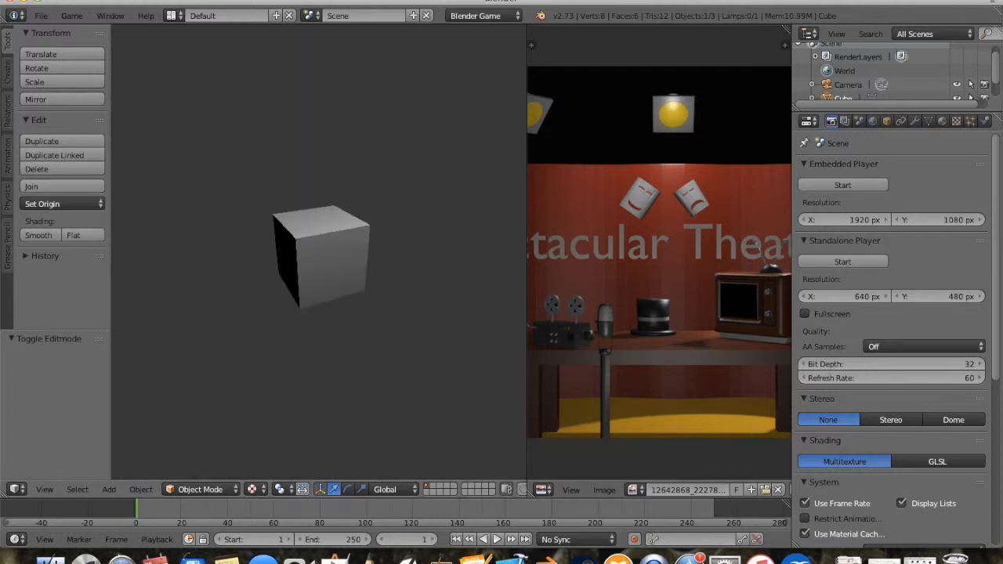
pyautogui.click(321, 258)
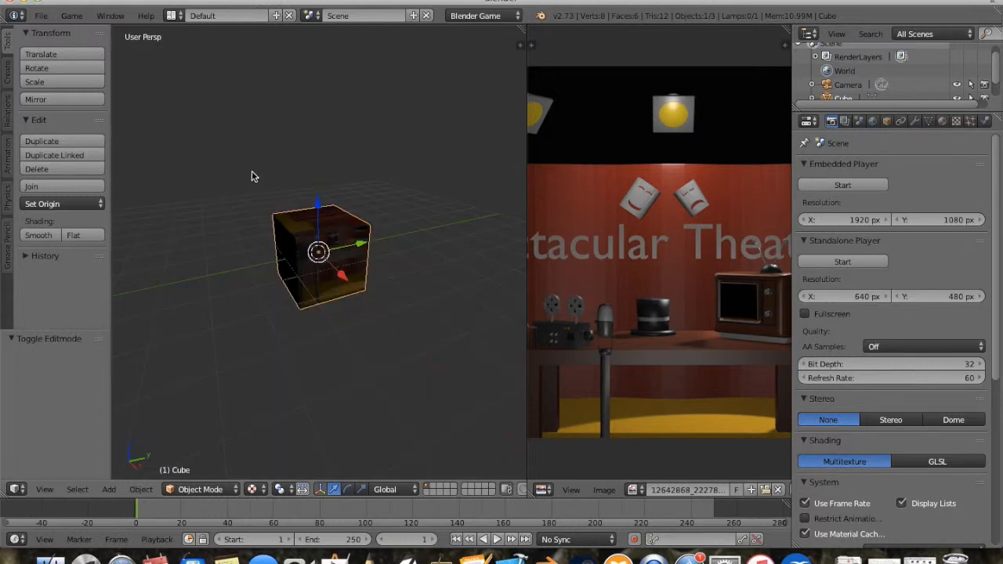
pyautogui.moveTo(357, 257)
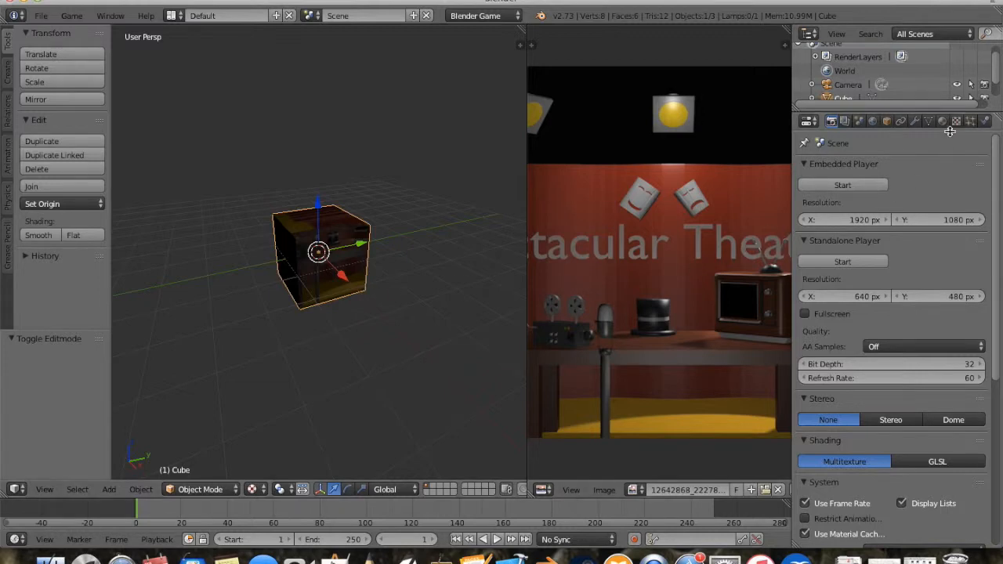
pyautogui.moveTo(942, 121)
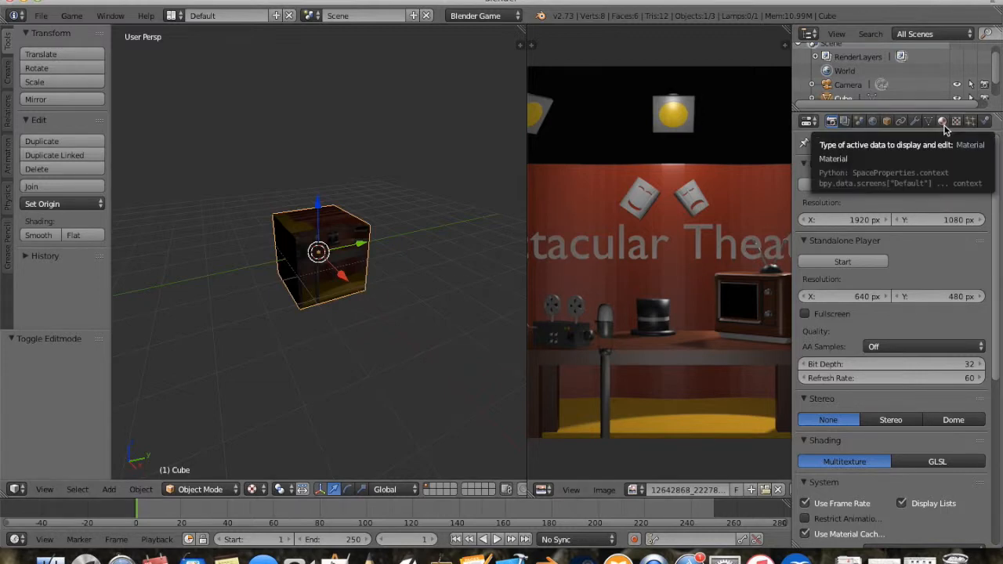
# Step: Create a new image texture on the cube's material and load the theatre picture from the Desktop
pyautogui.click(942, 121)
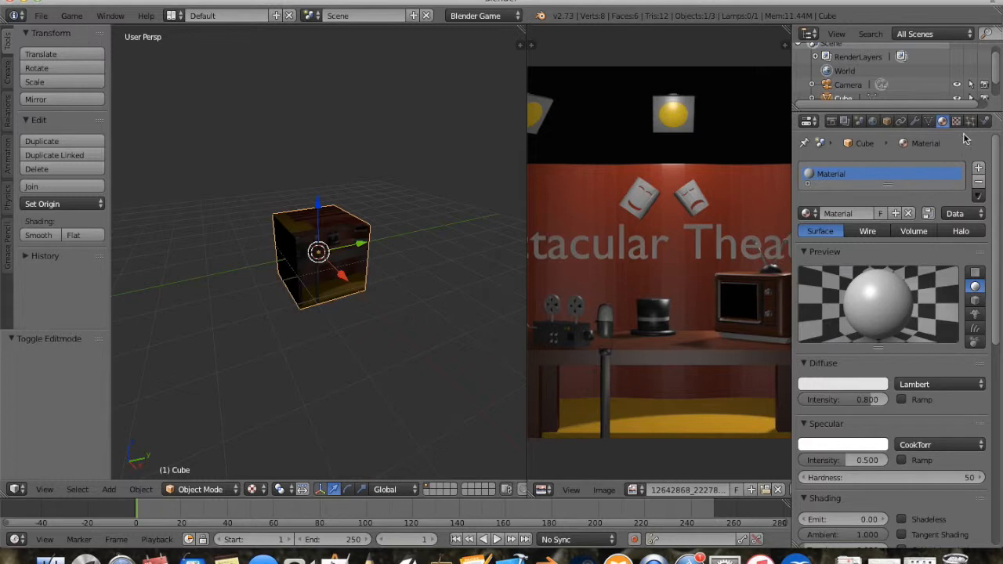
pyautogui.click(956, 120)
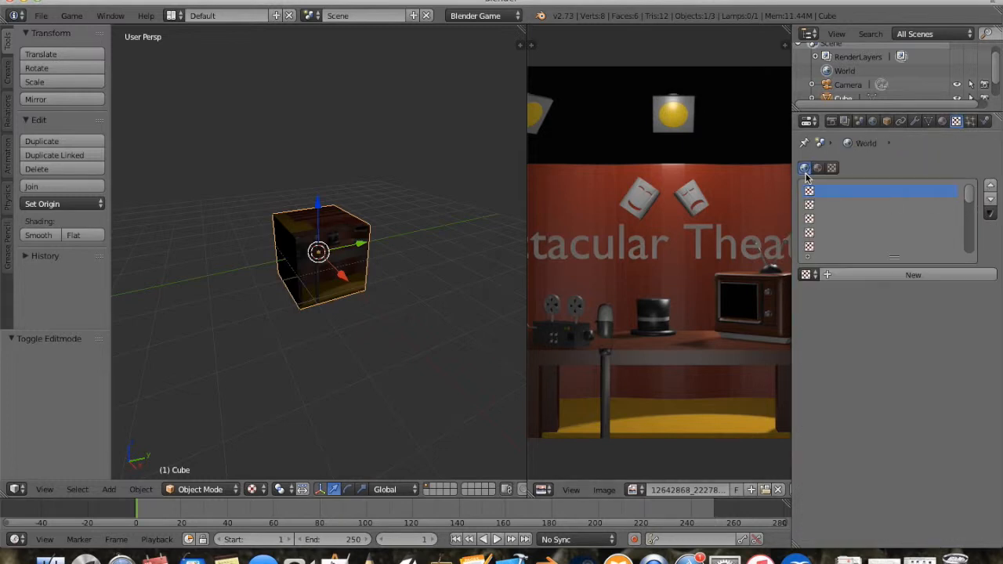
pyautogui.click(912, 274)
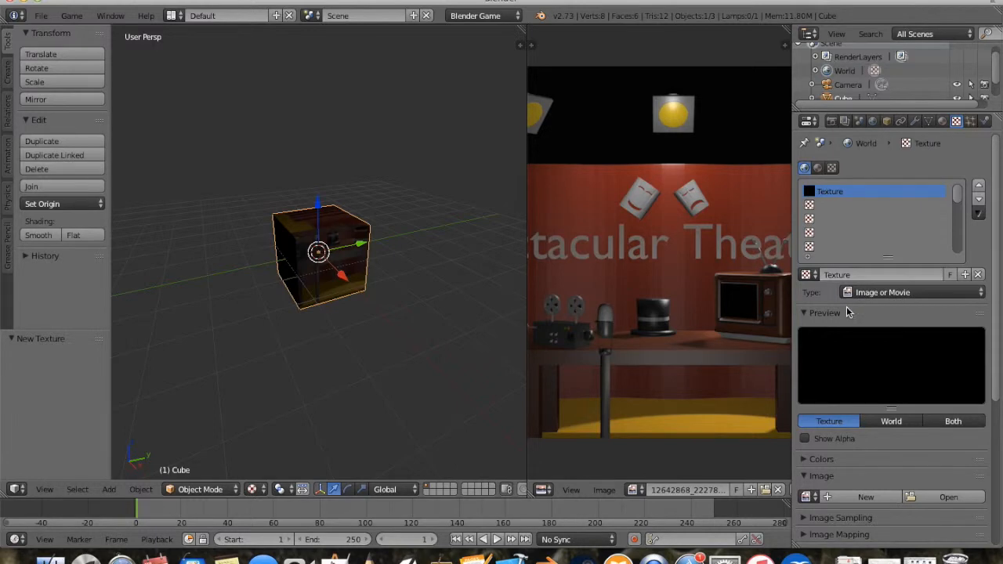
pyautogui.click(948, 497)
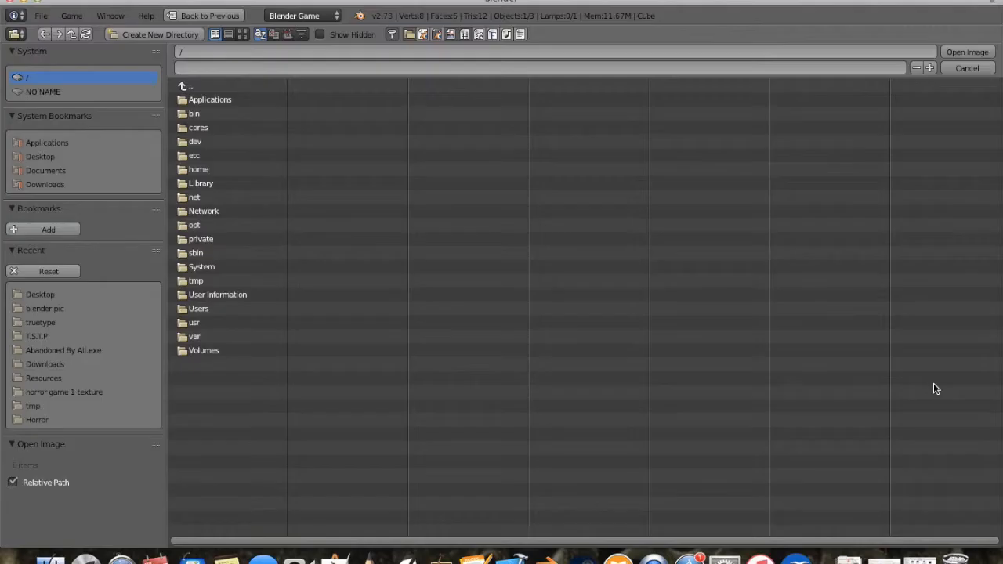
pyautogui.click(41, 294)
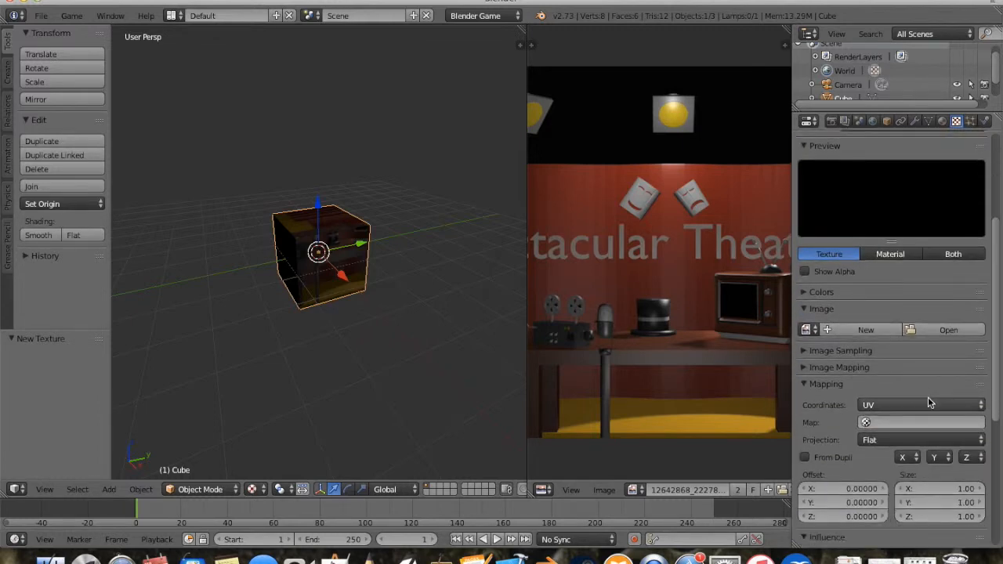
pyautogui.click(948, 329)
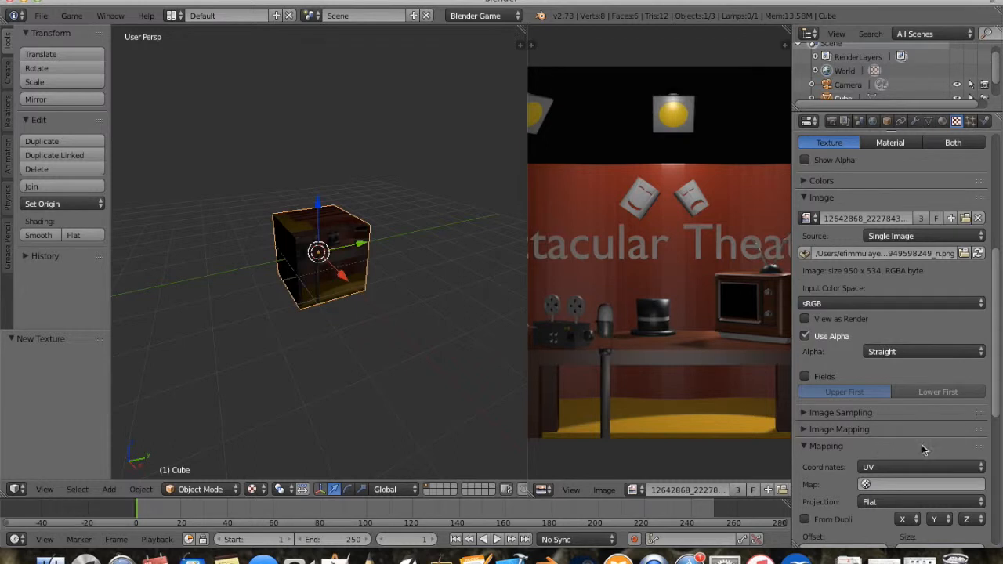
pyautogui.moveTo(999, 382)
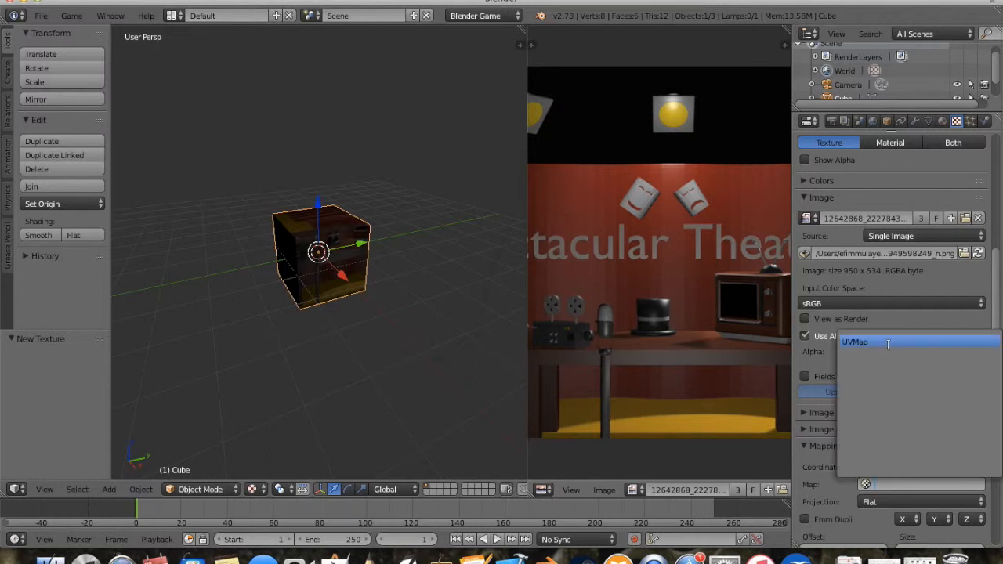
# Step: Map the image texture through the cube's UVMap layer with flat projection
pyautogui.click(855, 342)
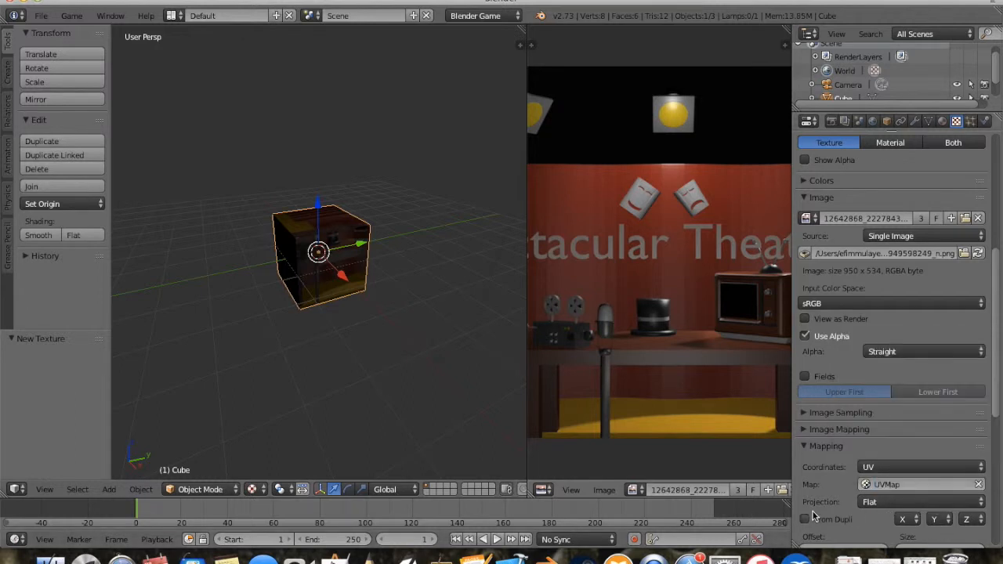
pyautogui.moveTo(714, 323)
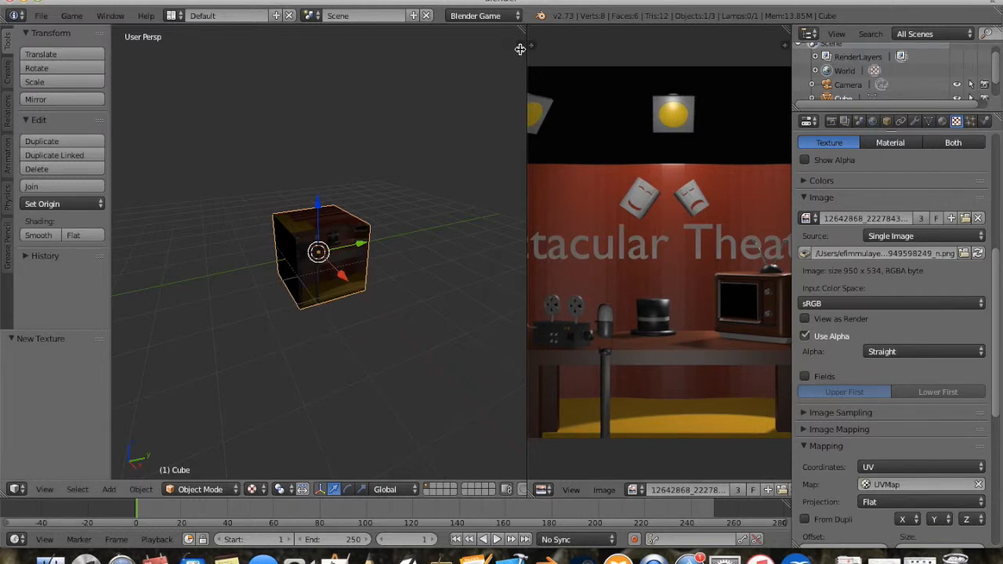
pyautogui.moveTo(524, 54)
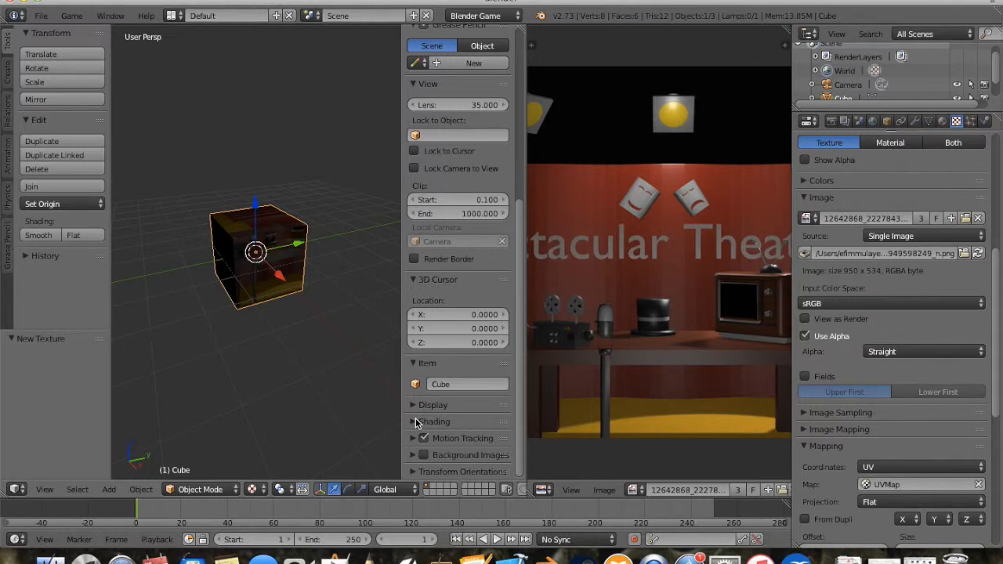
# Step: Set the viewport's Shading Material Mode to GLSL in the N properties panel
pyautogui.click(433, 421)
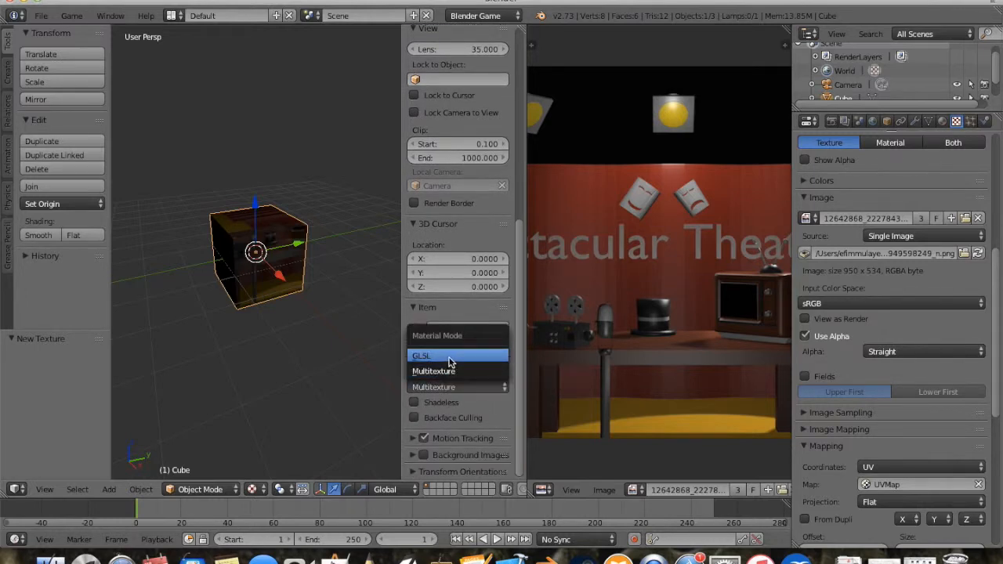
pyautogui.click(420, 356)
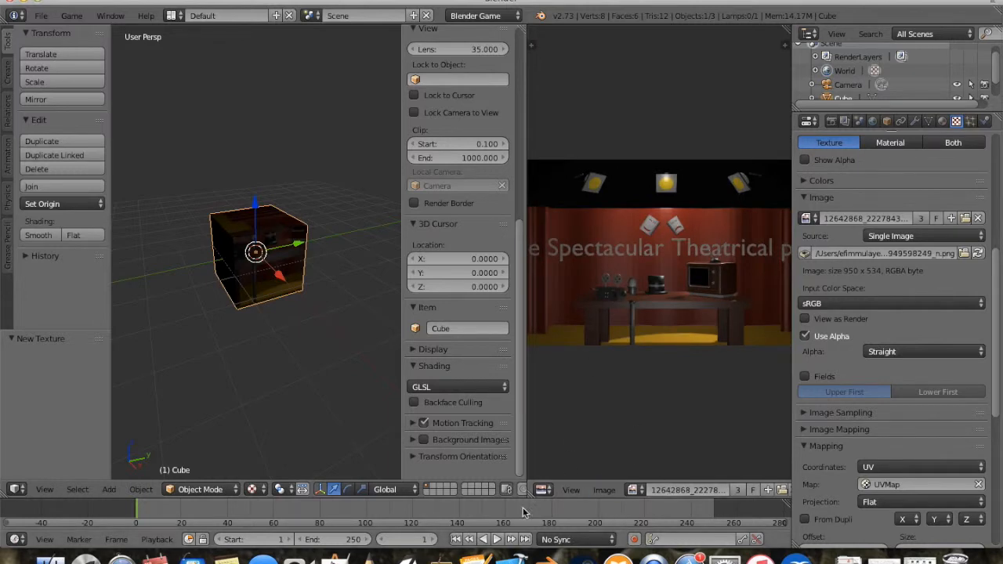
pyautogui.click(201, 489)
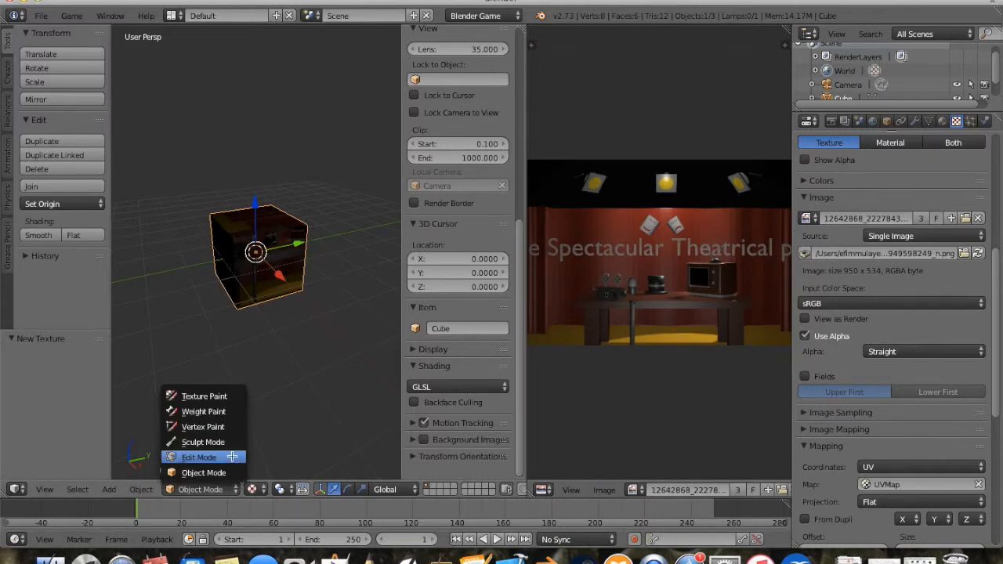
# Step: Pick the interaction mode and run the game engine to see the theatre texture on the cube
pyautogui.click(197, 458)
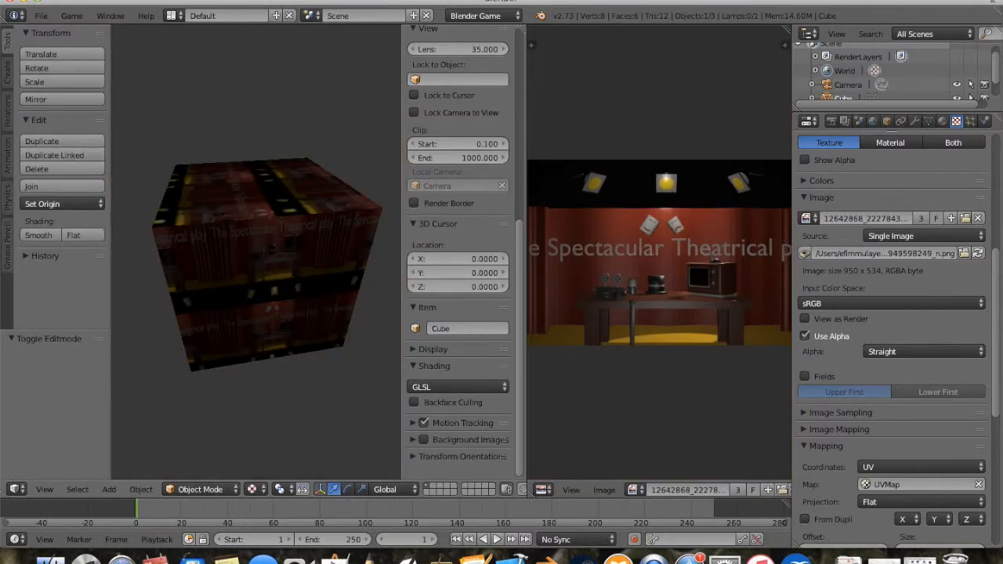
pyautogui.click(259, 266)
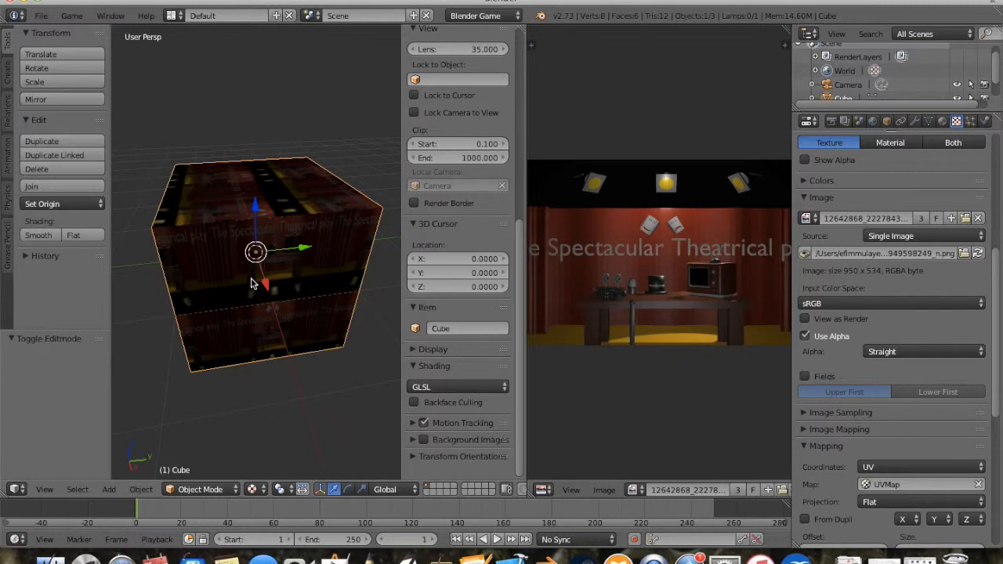
pyautogui.moveTo(464, 414)
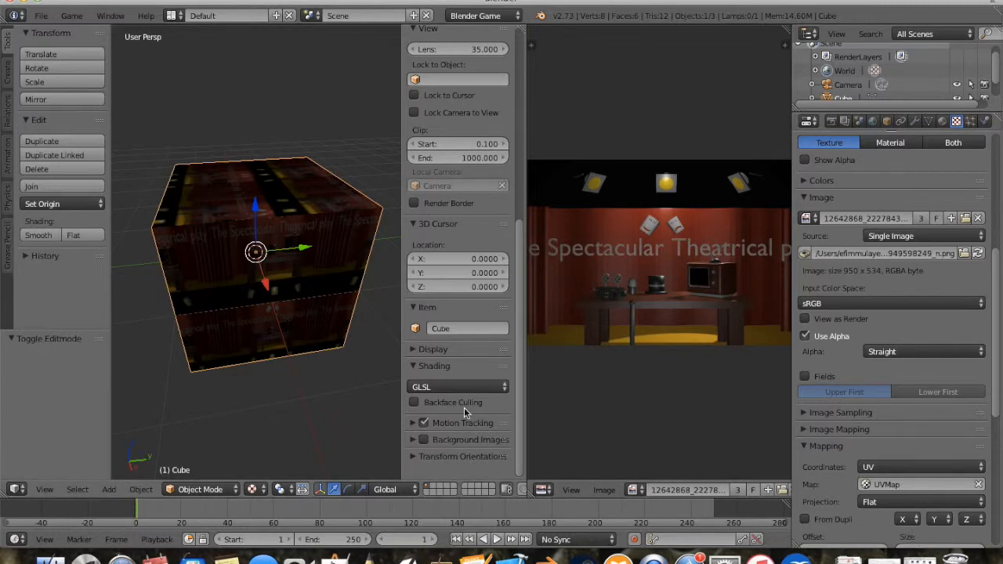
pyautogui.moveTo(291, 305)
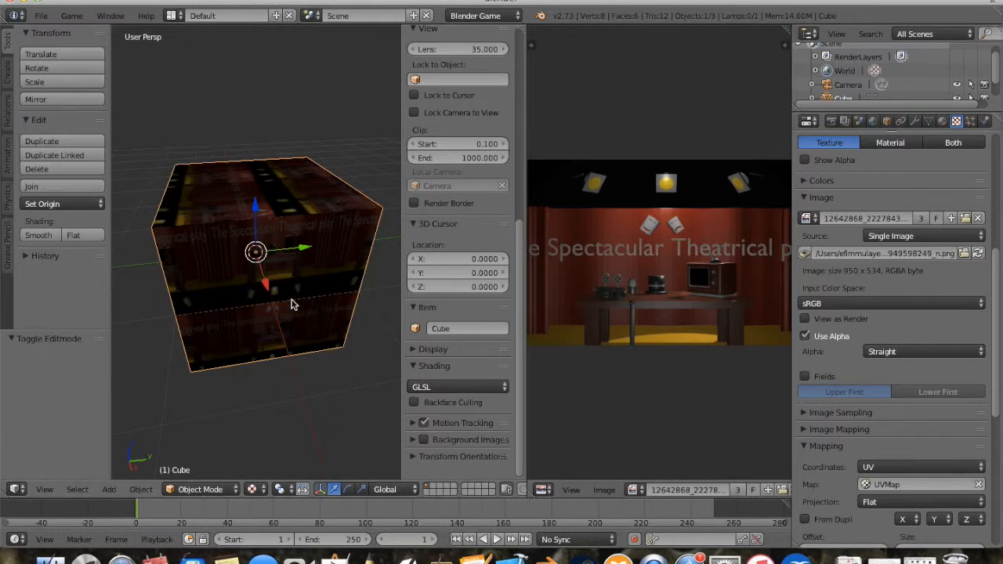